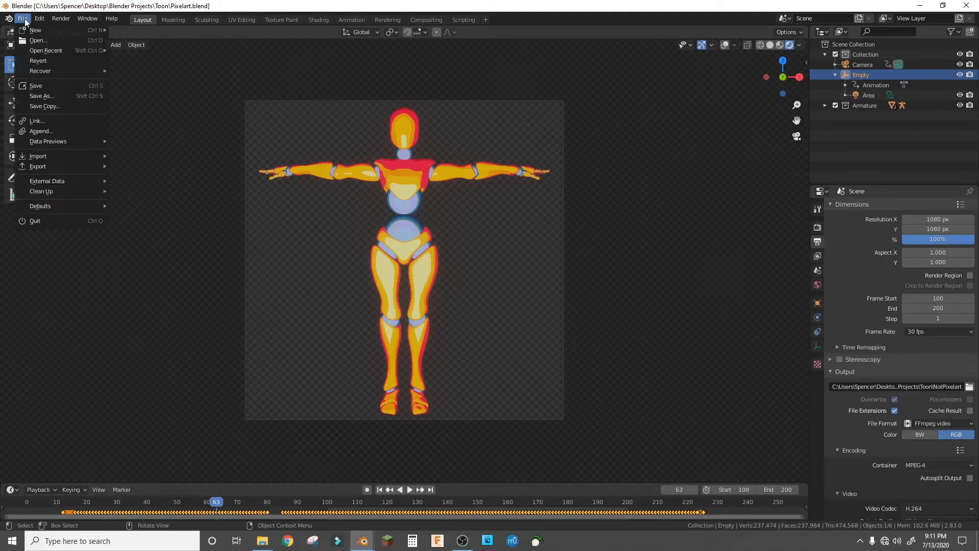
Browse the Mixamo Characters tab and preview a character
{"action": "left_click", "coordinate": [321, 444]}
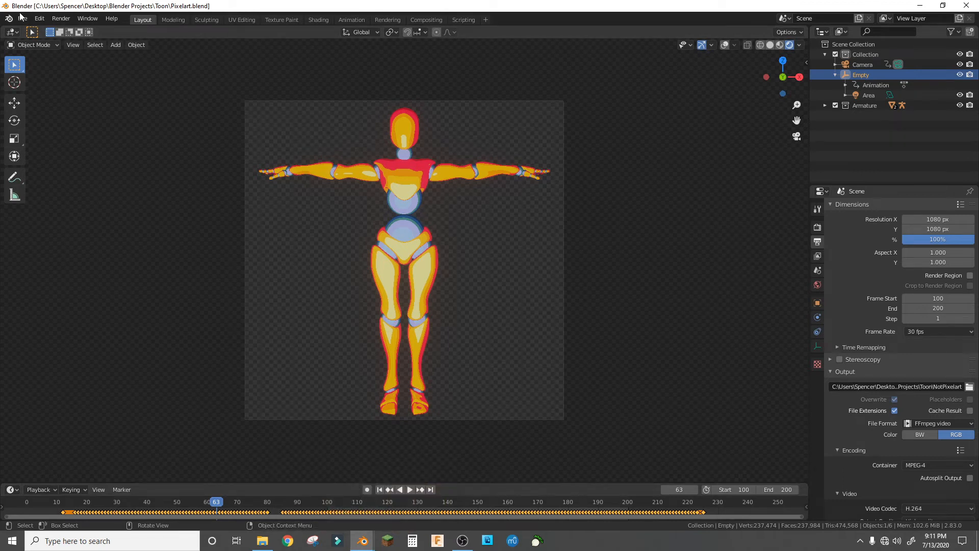
{"action": "left_click", "coordinate": [21, 18]}
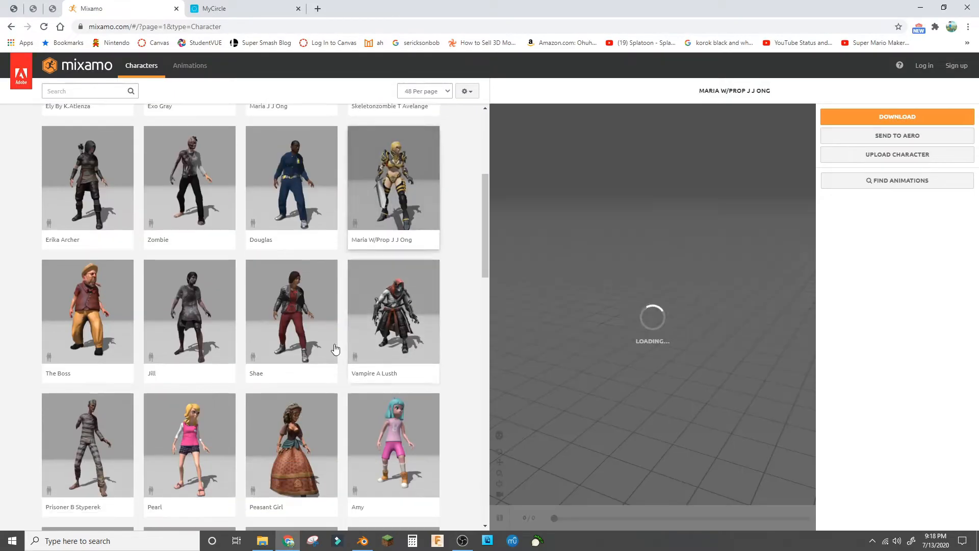
{"action": "left_click", "coordinate": [291, 311]}
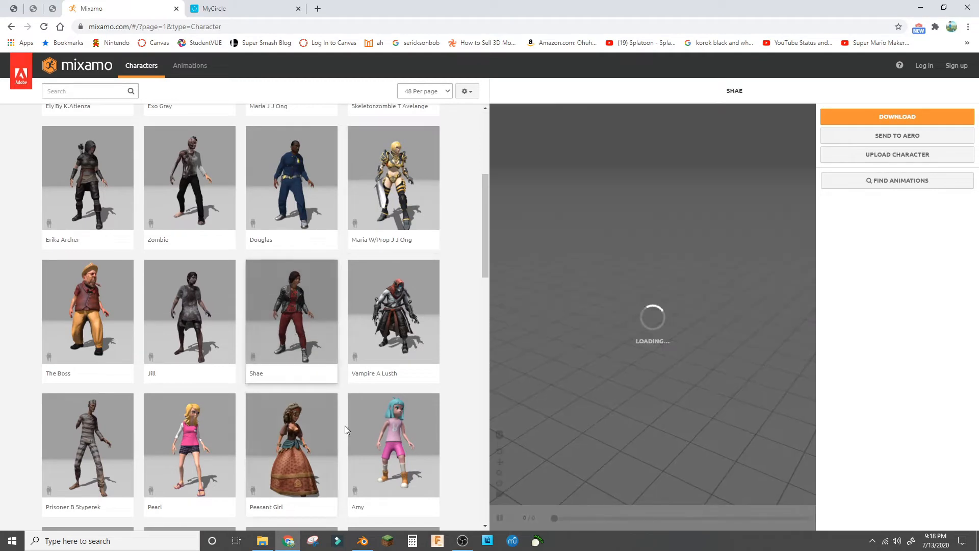
{"action": "scroll", "scroll_direction": "down", "scroll_amount": 3}
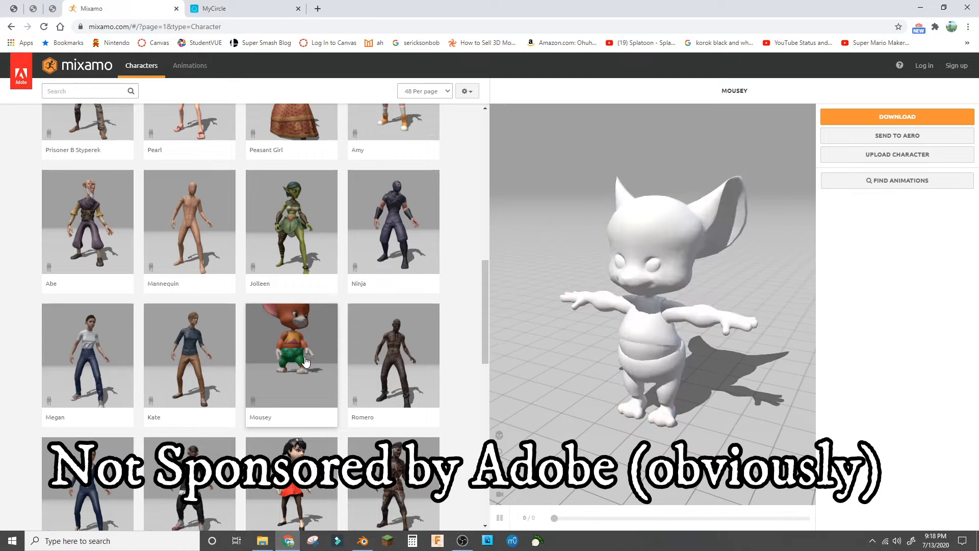
Switch to the Animations tab for Mousey and preview the Dying animation
{"action": "left_click", "coordinate": [190, 66]}
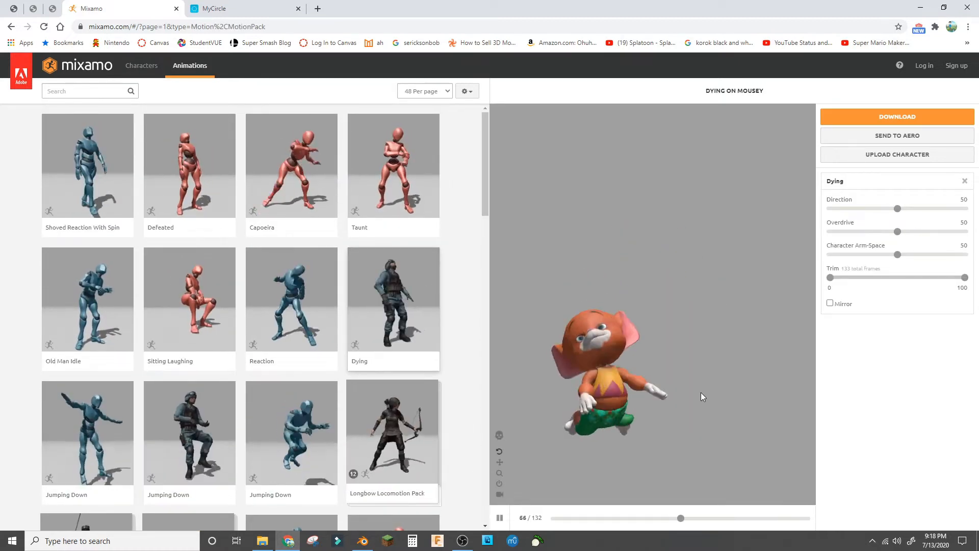
{"action": "left_click", "coordinate": [361, 541]}
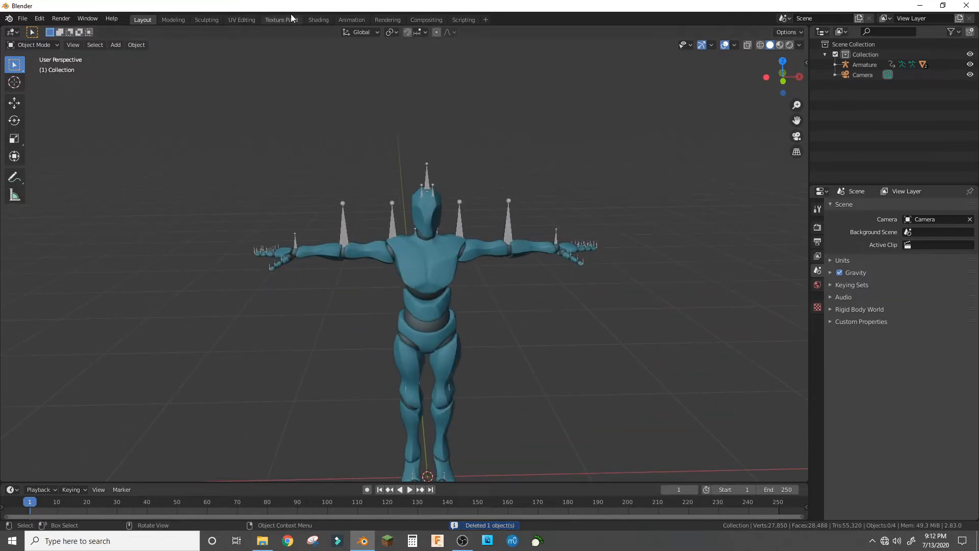
Enter the Shading workspace with the mannequin mesh selected for material work
{"action": "left_click", "coordinate": [318, 20]}
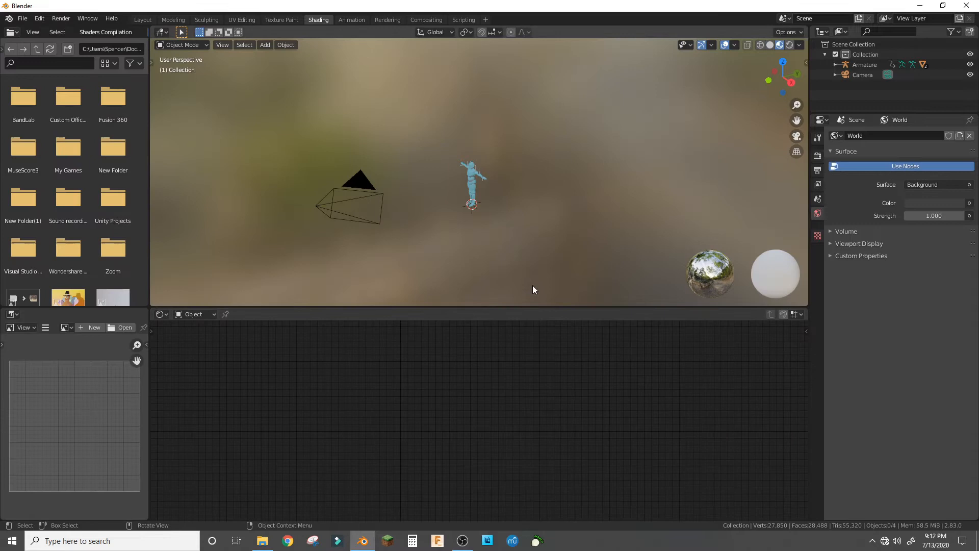
{"action": "left_click", "coordinate": [472, 188]}
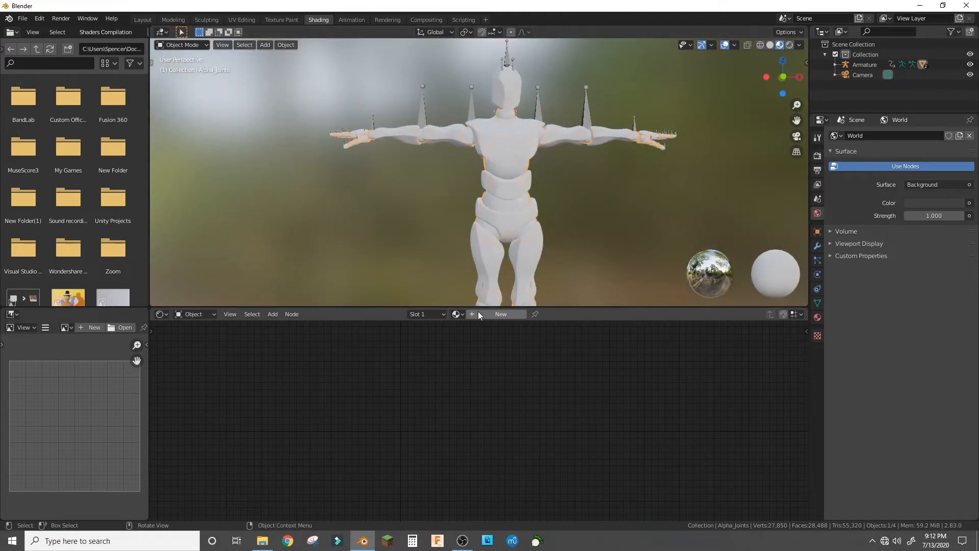
Create a new material chaining Diffuse BSDF, Shader to RGB and ColorRamp into Material Output
{"action": "left_click", "coordinate": [500, 314]}
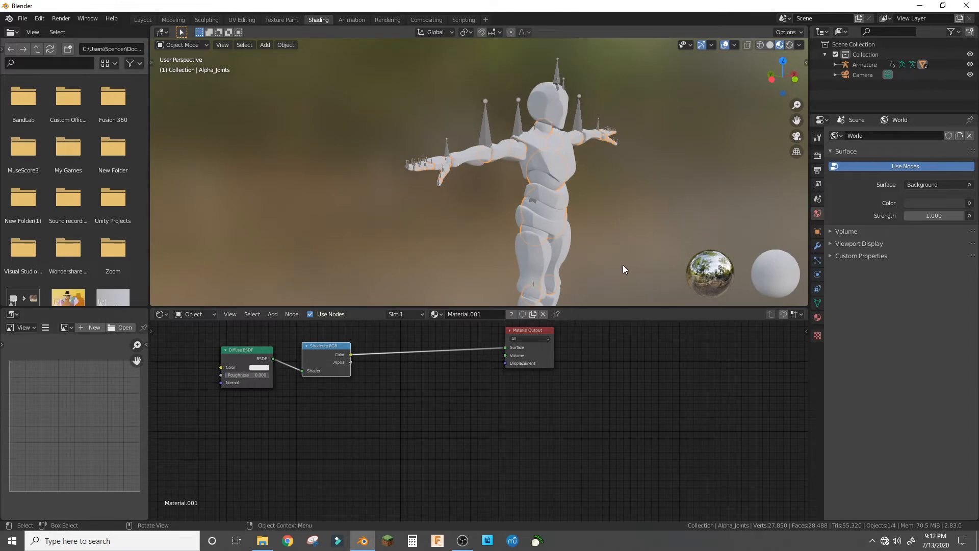
{"action": "left_click", "coordinate": [272, 314]}
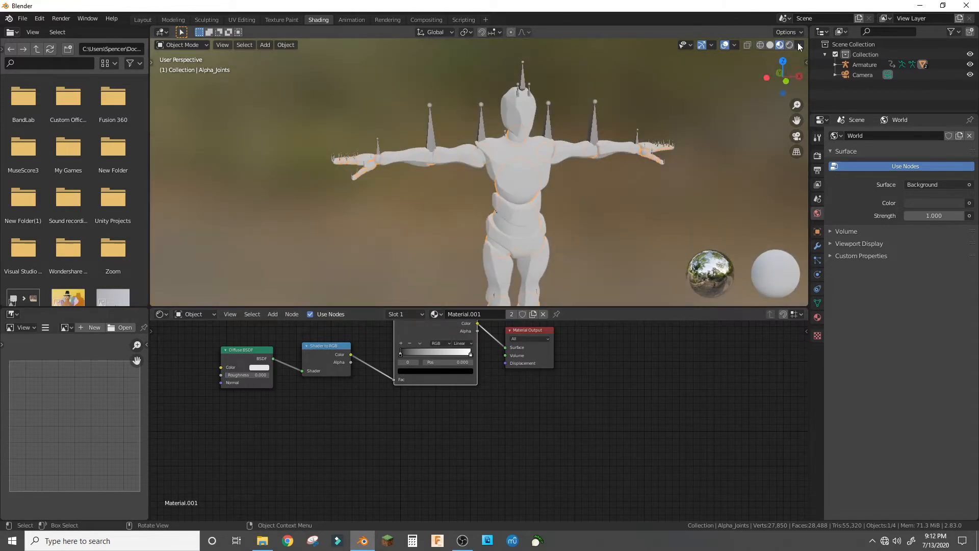
Preview in Rendered shading, set the World colour to black and add an Area light
{"action": "left_click", "coordinate": [778, 44]}
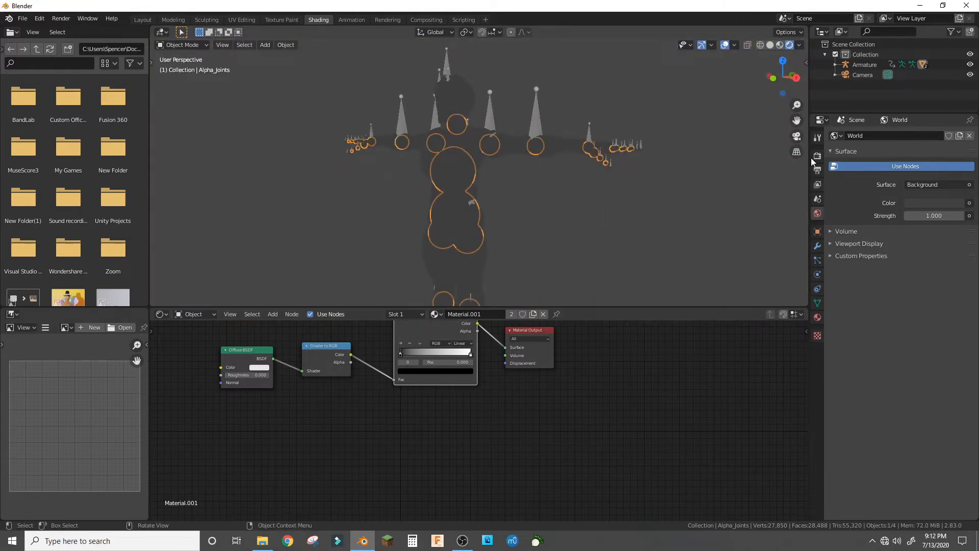
{"action": "left_click", "coordinate": [933, 203]}
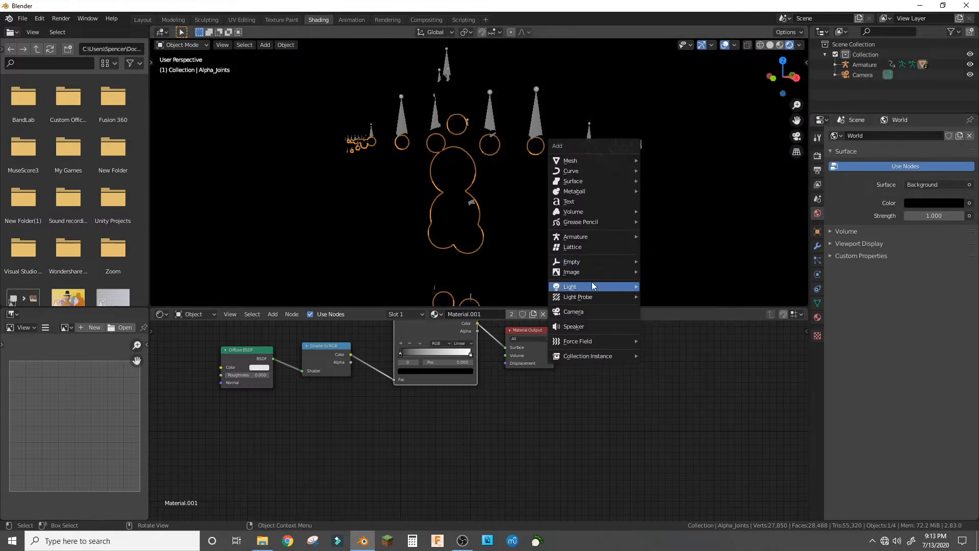
{"action": "left_click", "coordinate": [569, 285]}
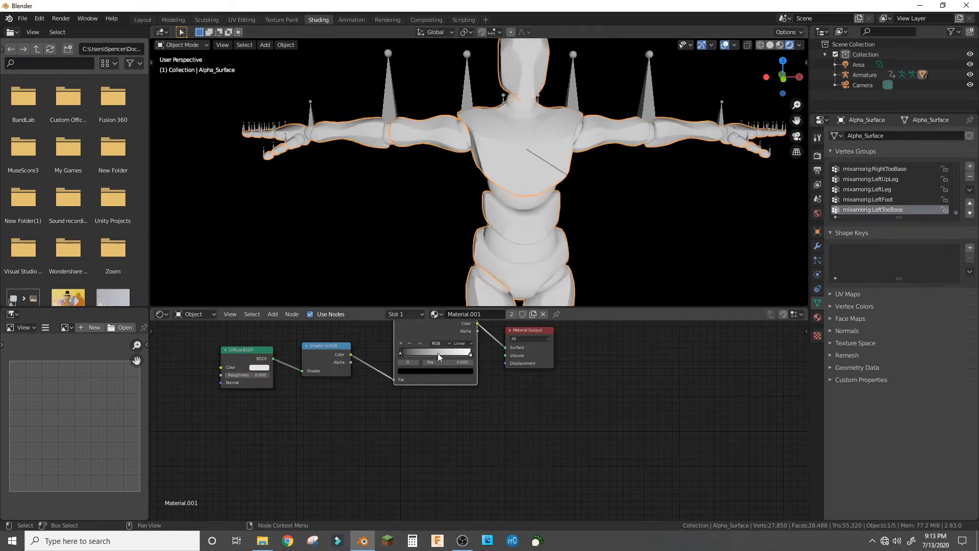
Set the ColorRamp interpolation to Constant and colour a stop blue
{"action": "left_click", "coordinate": [453, 344]}
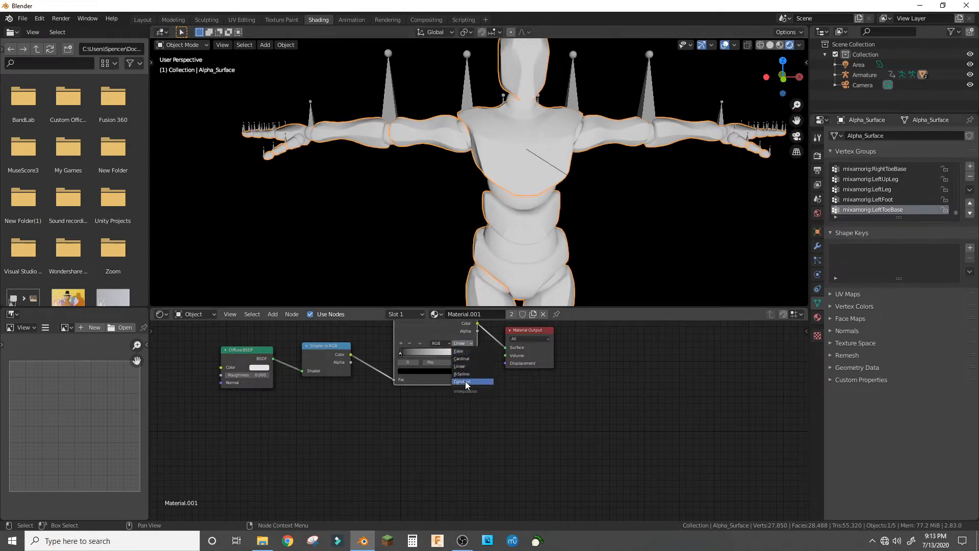
{"action": "left_click", "coordinate": [462, 382]}
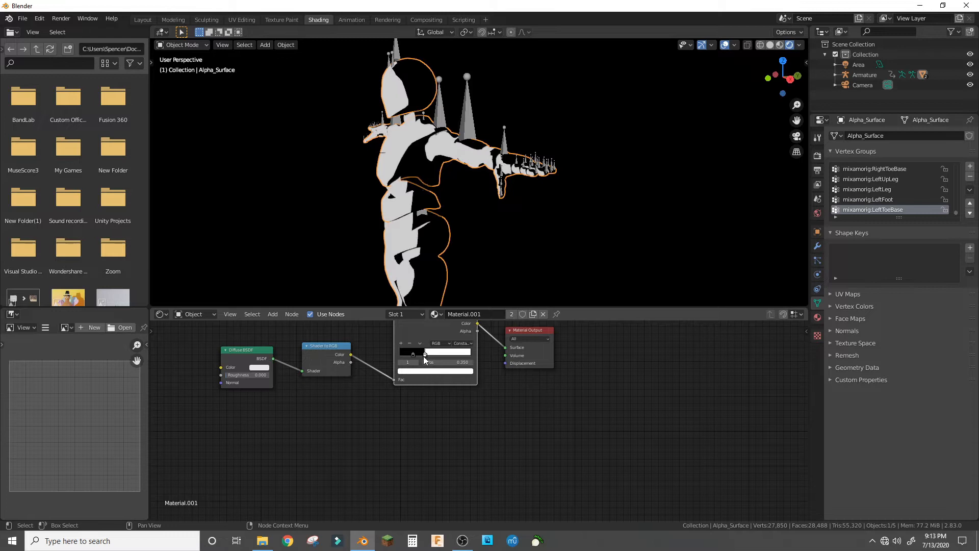
{"action": "left_click", "coordinate": [435, 352]}
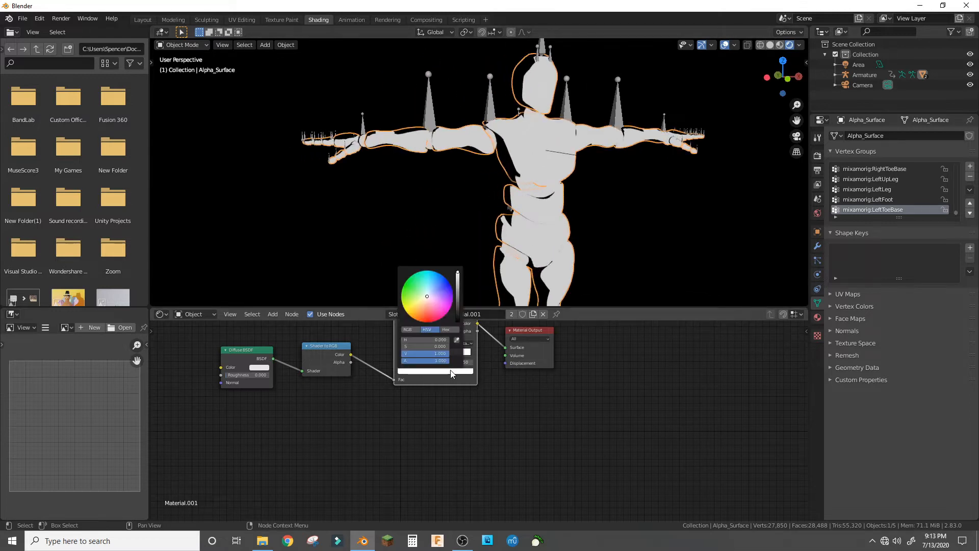
{"action": "left_click", "coordinate": [435, 279]}
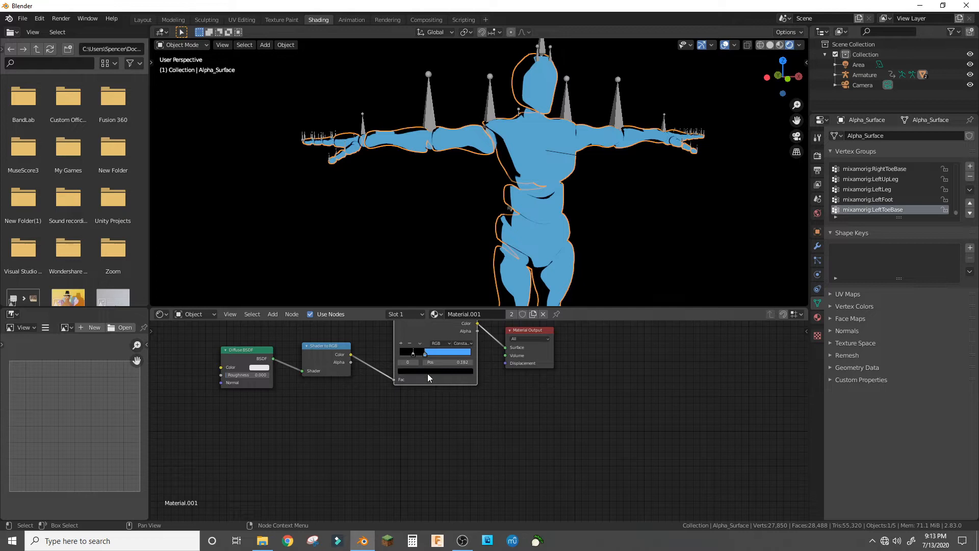
Colour the remaining ramp stops purple and light blue for hard toon bands
{"action": "left_click", "coordinate": [436, 352]}
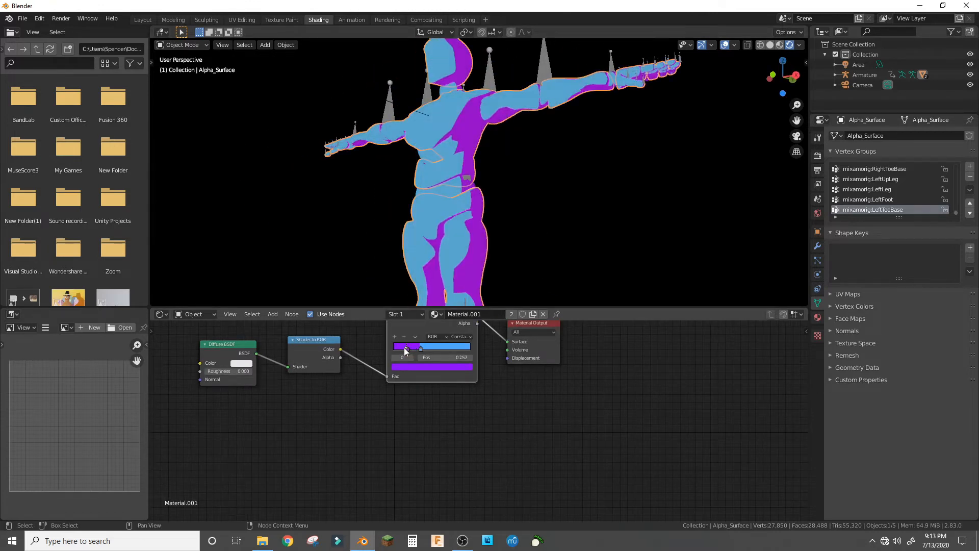
{"action": "left_click", "coordinate": [409, 347]}
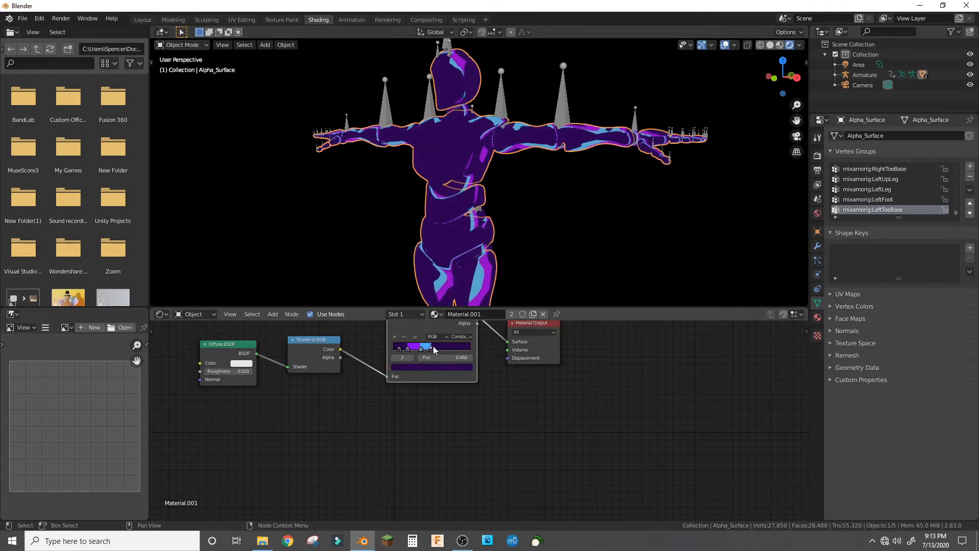
{"action": "left_click", "coordinate": [430, 347]}
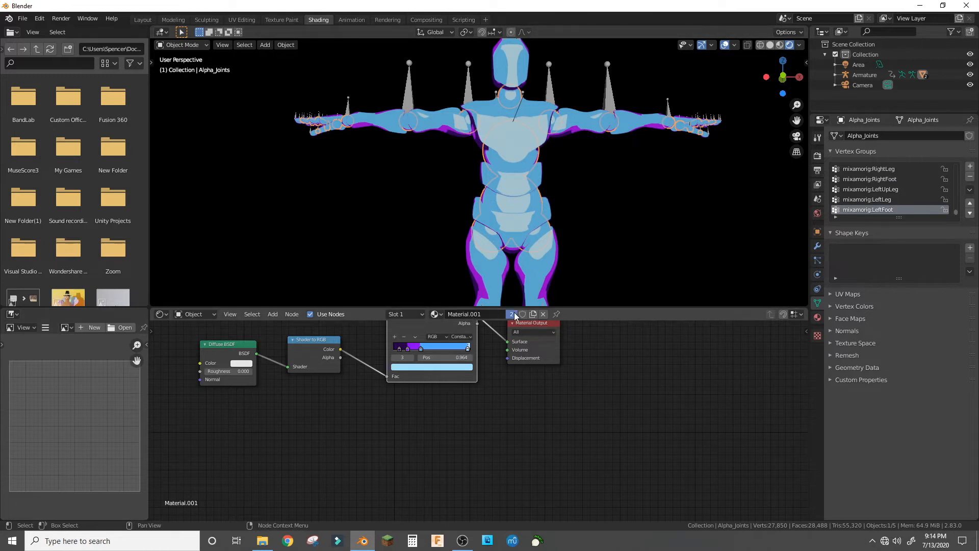
Copy the material for the joints mesh with green bands, then select the Area light
{"action": "left_click", "coordinate": [511, 314]}
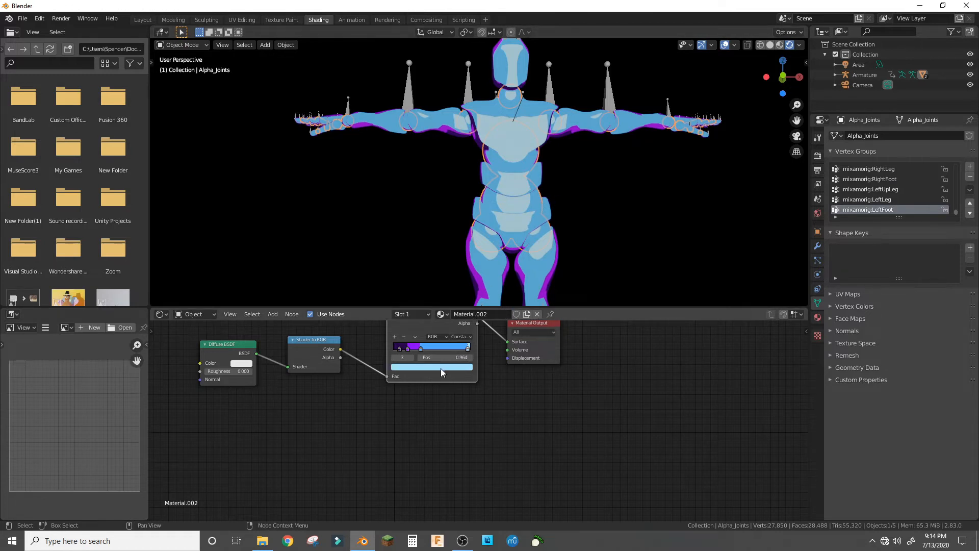
{"action": "left_click", "coordinate": [430, 366]}
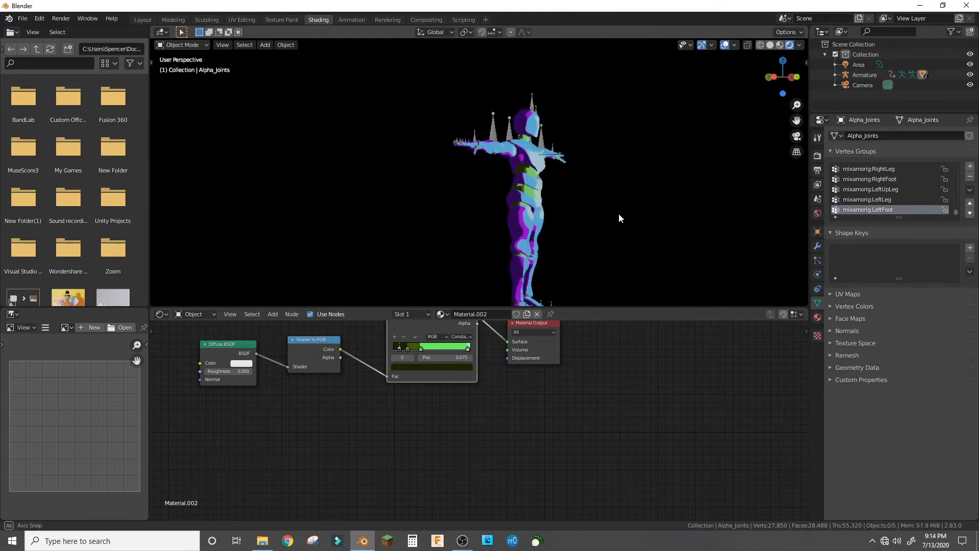
{"action": "left_click", "coordinate": [859, 64]}
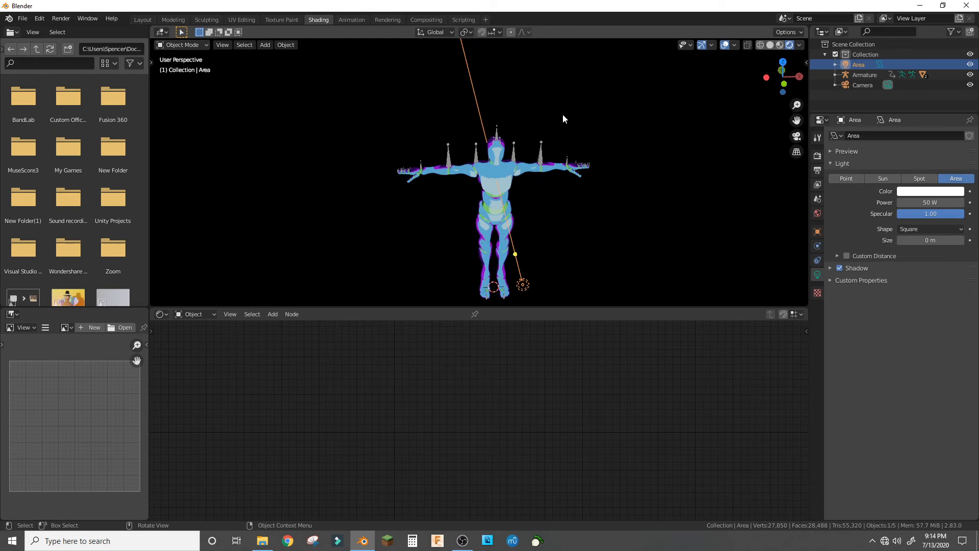
Add an Empty at the origin and parent the Area light to it
{"action": "left_click", "coordinate": [142, 20]}
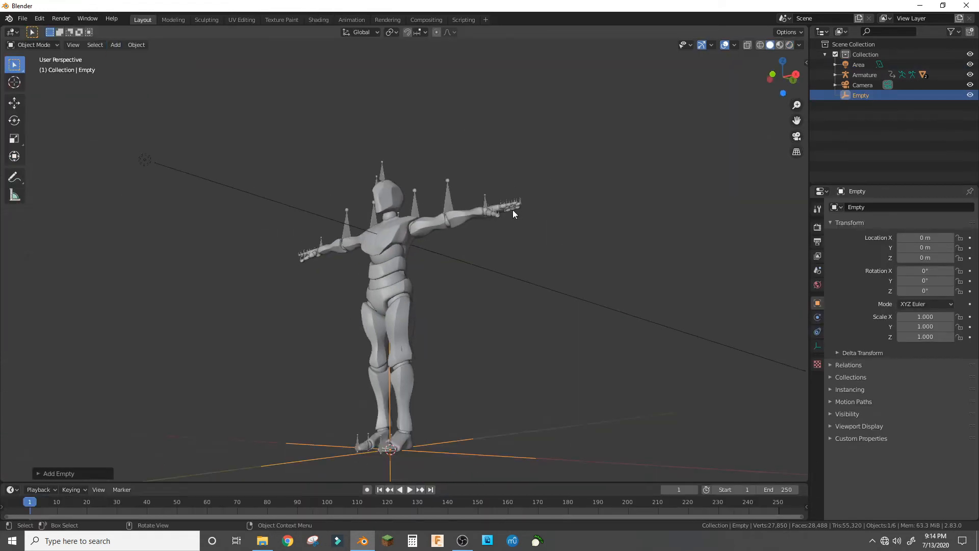
{"action": "left_click", "coordinate": [859, 64]}
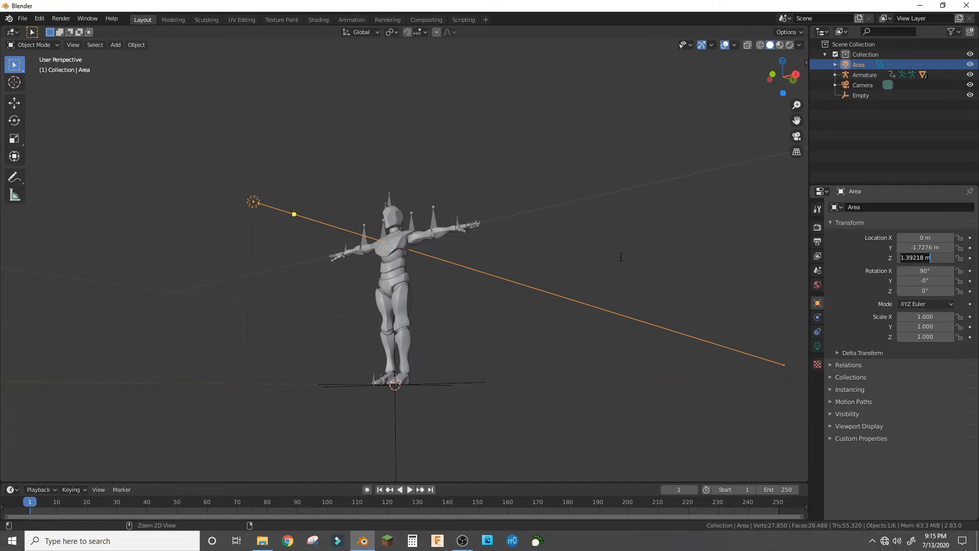
{"action": "left_click", "coordinate": [861, 95]}
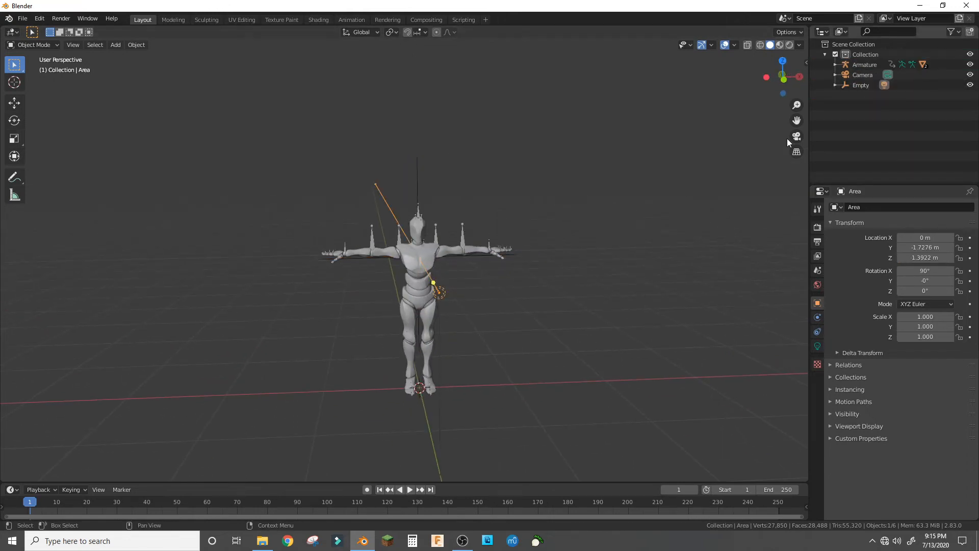
Raise the Empty to the light's height and rotate it freely to swing the light
{"action": "left_click", "coordinate": [418, 250]}
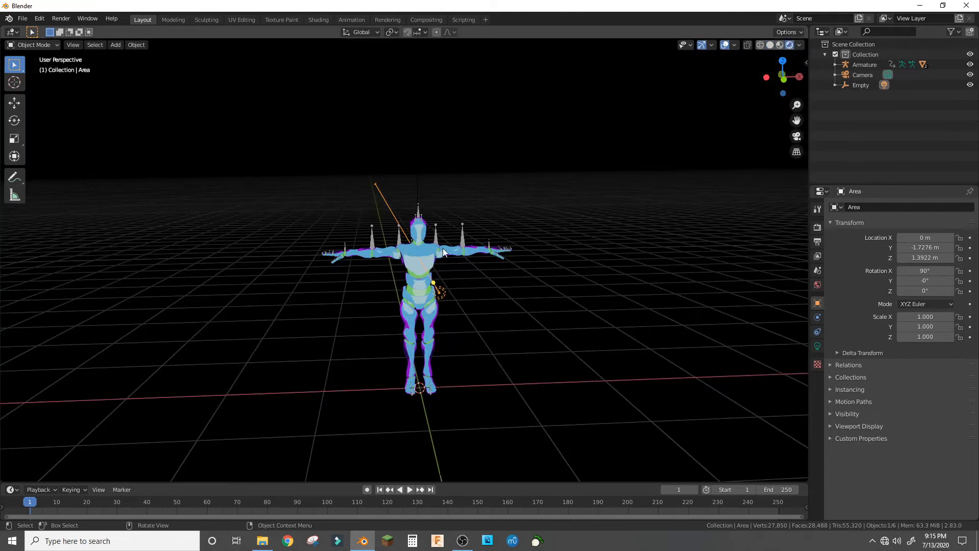
{"action": "left_click", "coordinate": [861, 85]}
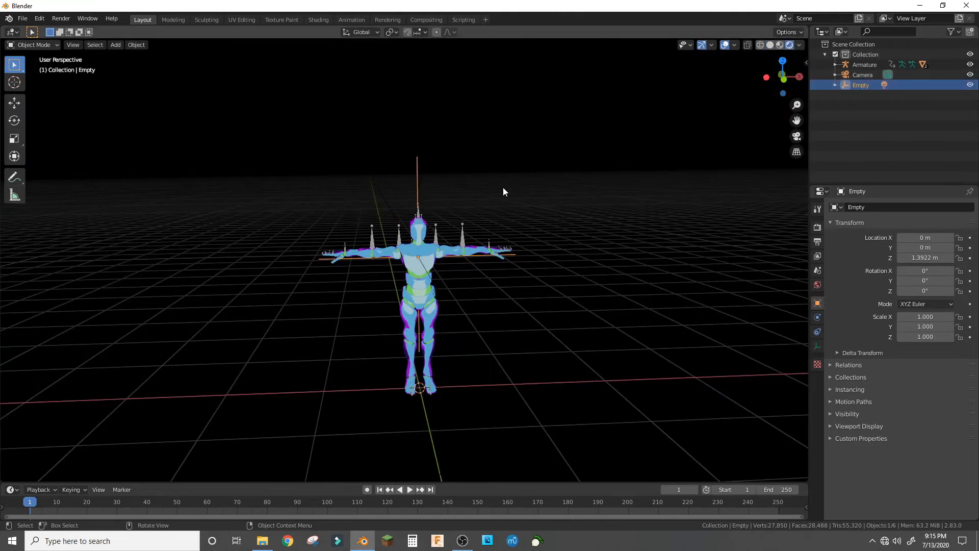
{"action": "key", "text": "r"}
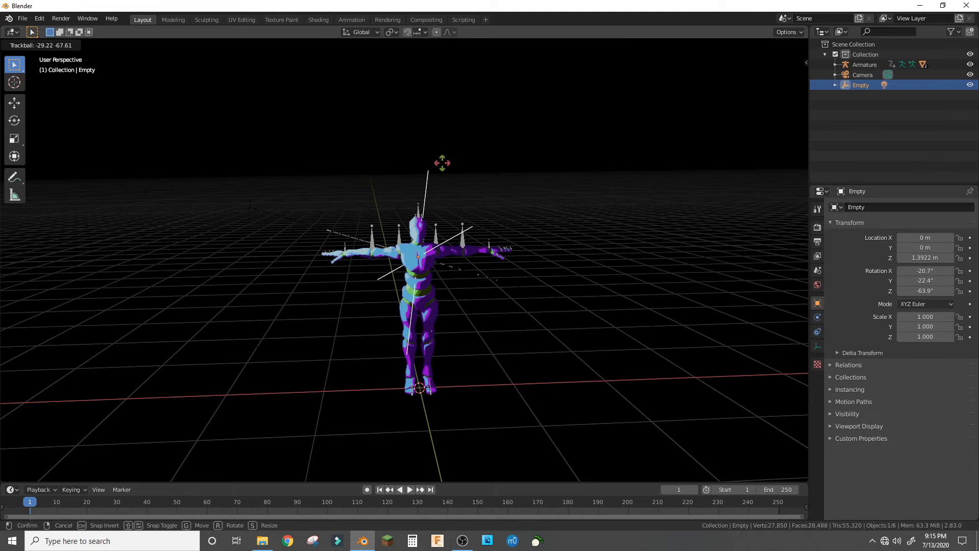
{"action": "mouse_move", "coordinate": [427, 190]}
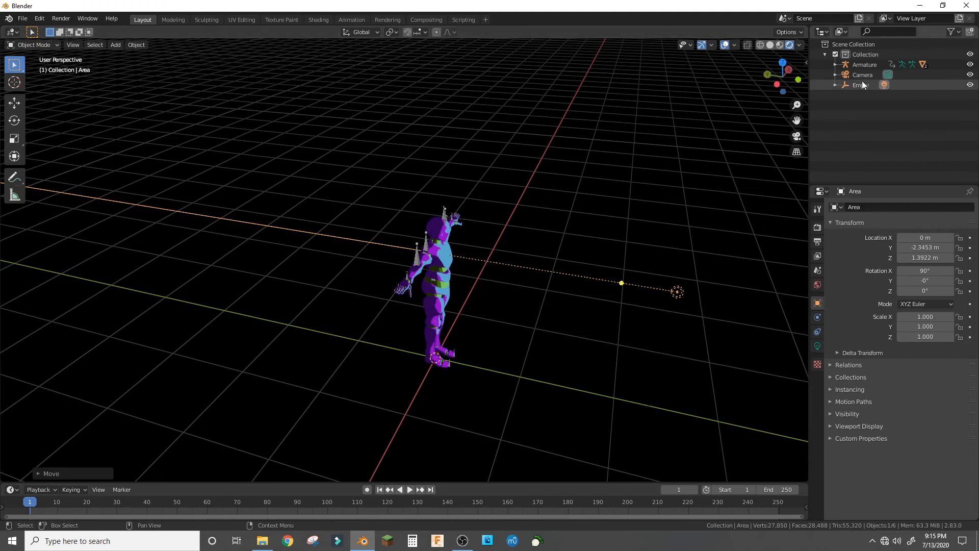
{"action": "left_click", "coordinate": [318, 20]}
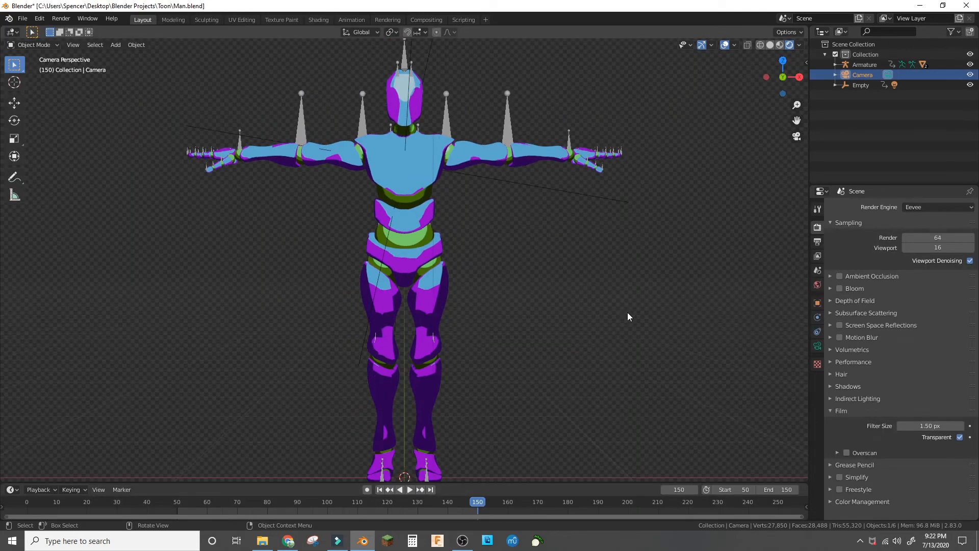
{"action": "mouse_move", "coordinate": [679, 341]}
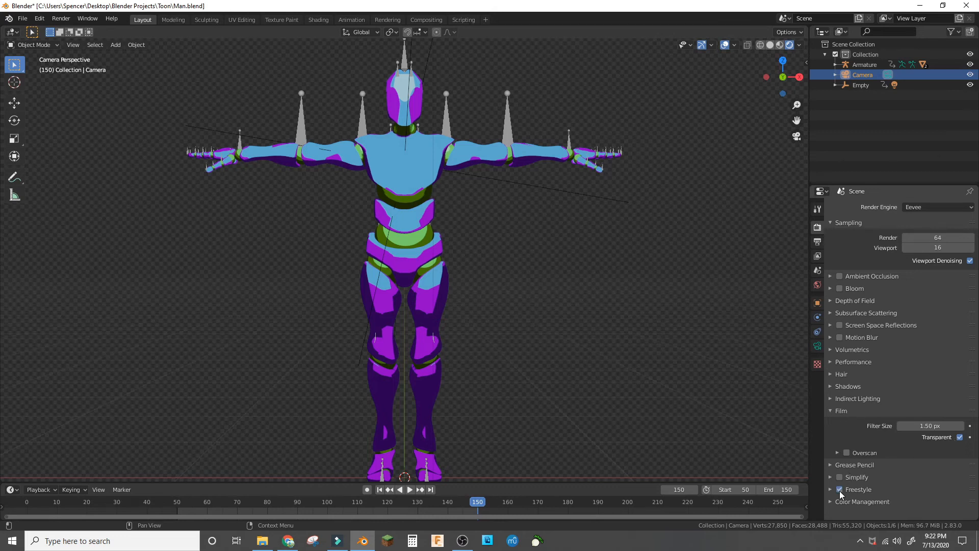
Enable Freestyle outlines, render a still image, inspect it and close the render window
{"action": "left_click", "coordinate": [839, 489]}
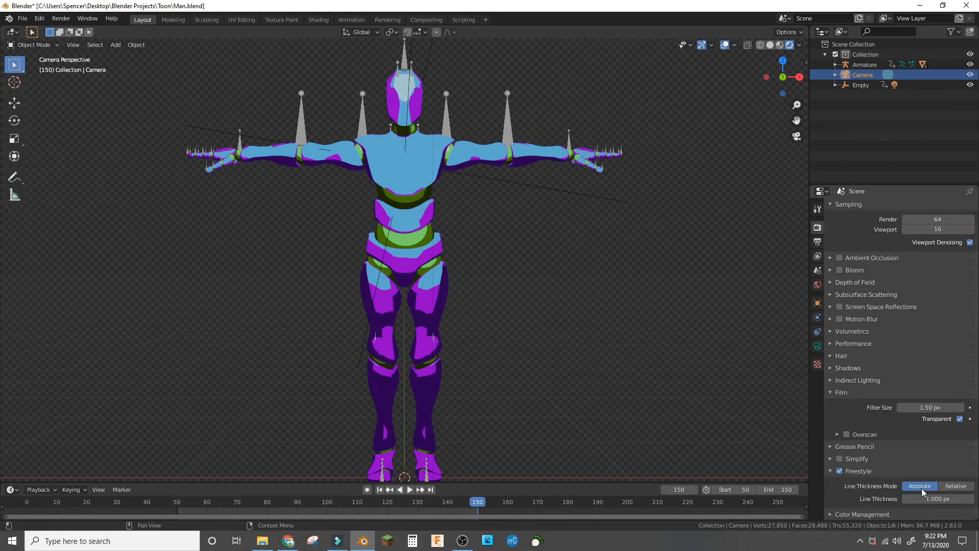
{"action": "left_click", "coordinate": [60, 19]}
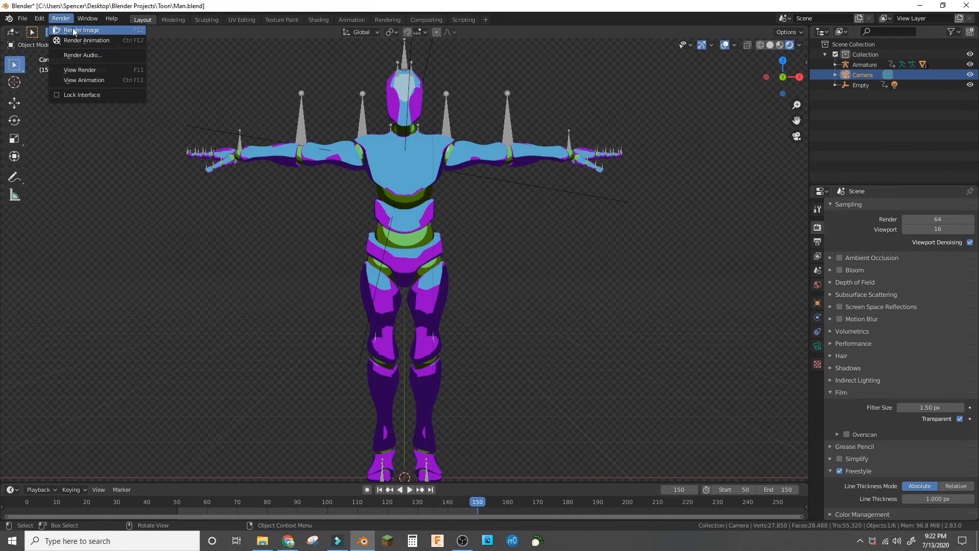
{"action": "left_click", "coordinate": [82, 30]}
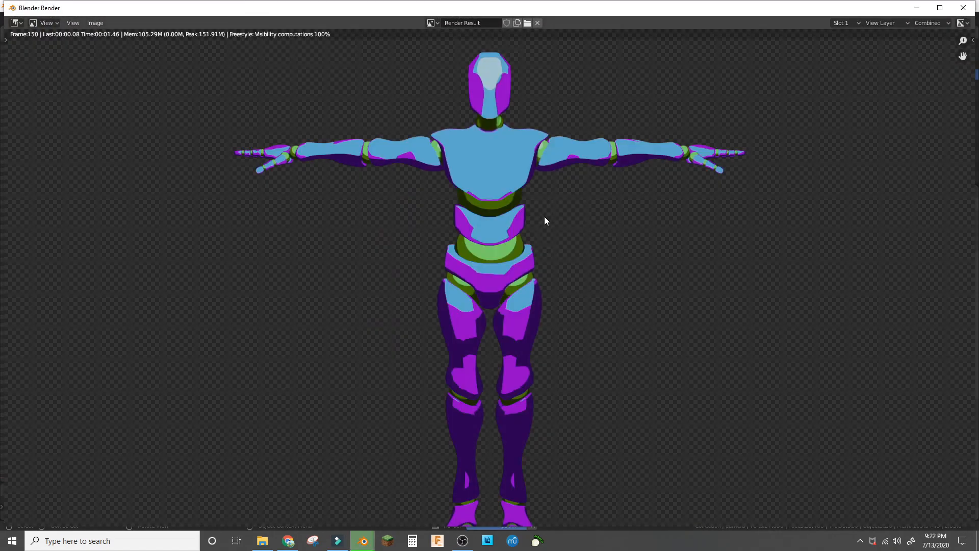
{"action": "scroll", "scroll_direction": "up", "scroll_amount": 3}
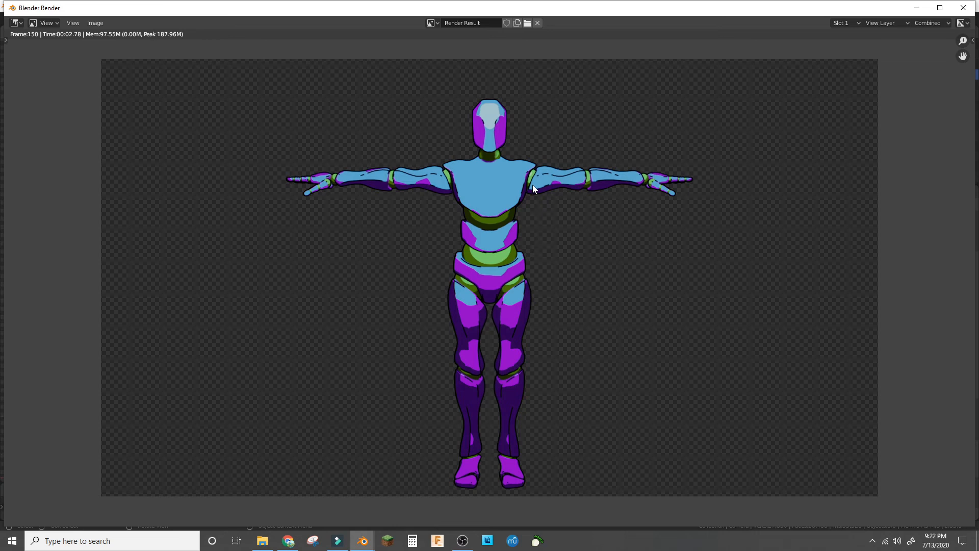
{"action": "mouse_move", "coordinate": [967, 7]}
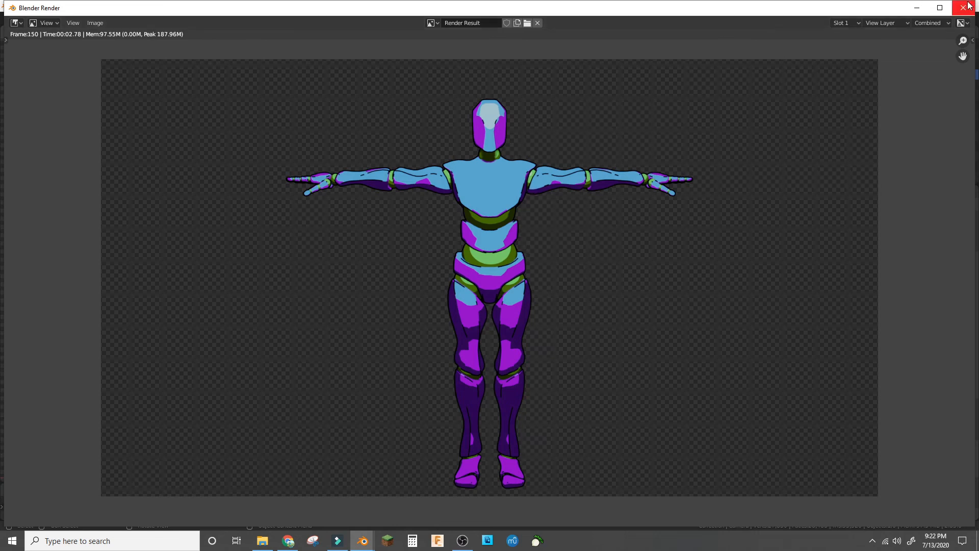
{"action": "left_click", "coordinate": [970, 7]}
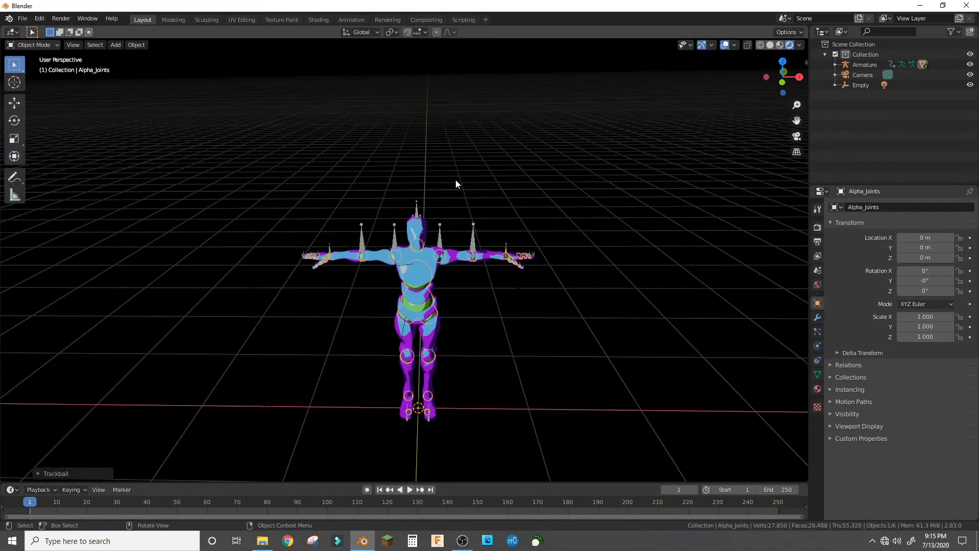
Select the Empty, enable auto keying and record rotation keyframes
{"action": "left_click", "coordinate": [860, 85]}
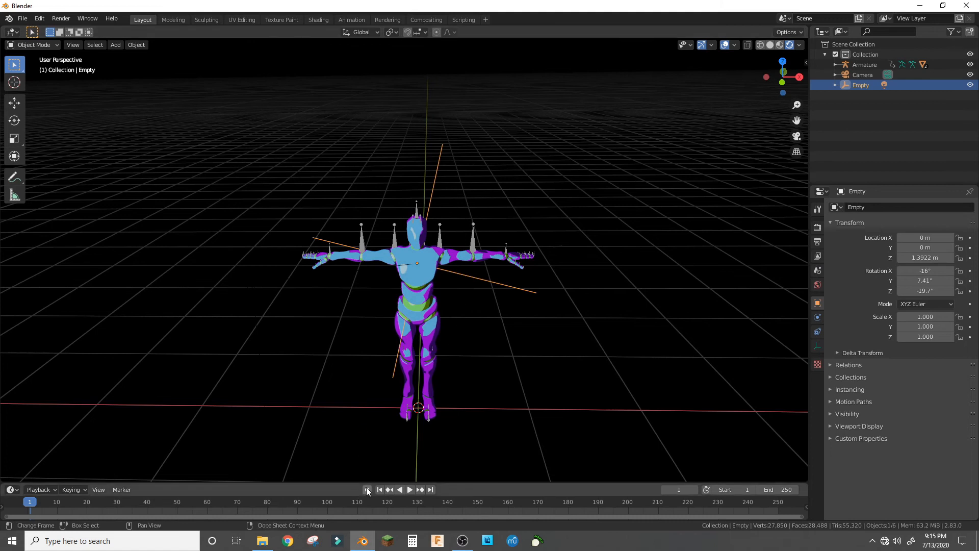
{"action": "left_click", "coordinate": [367, 489]}
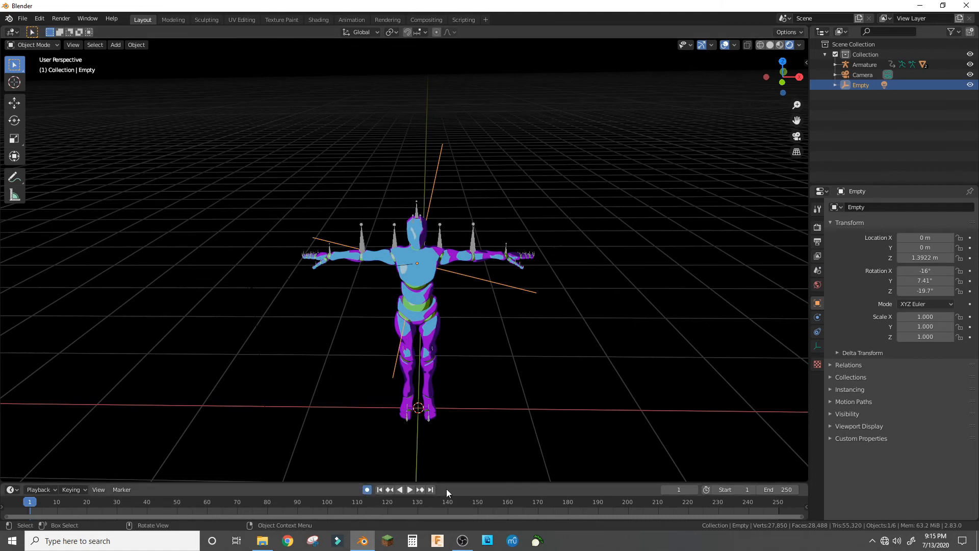
{"action": "left_click", "coordinate": [399, 488]}
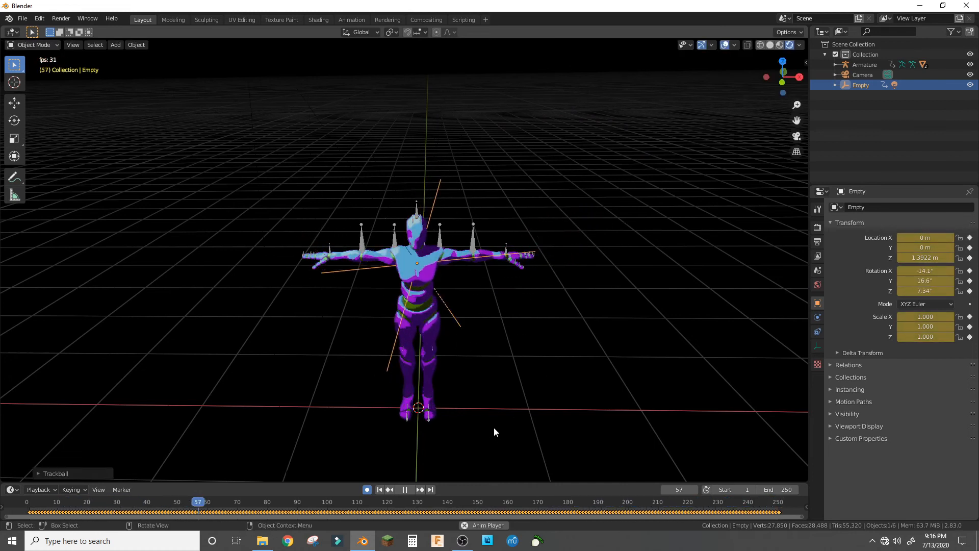
Play the animation back, watching the light swing around the mannequin
{"action": "left_click", "coordinate": [404, 489]}
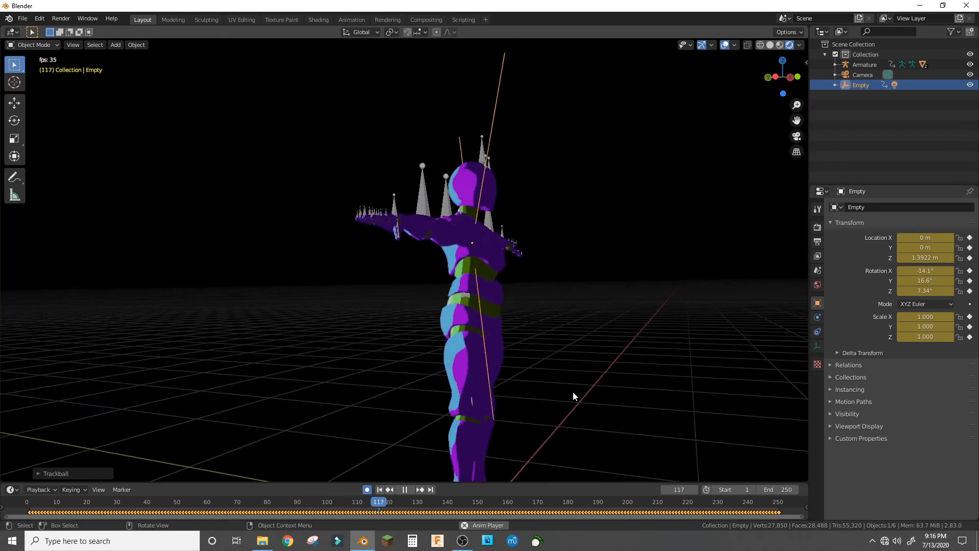
{"action": "left_click", "coordinate": [404, 488]}
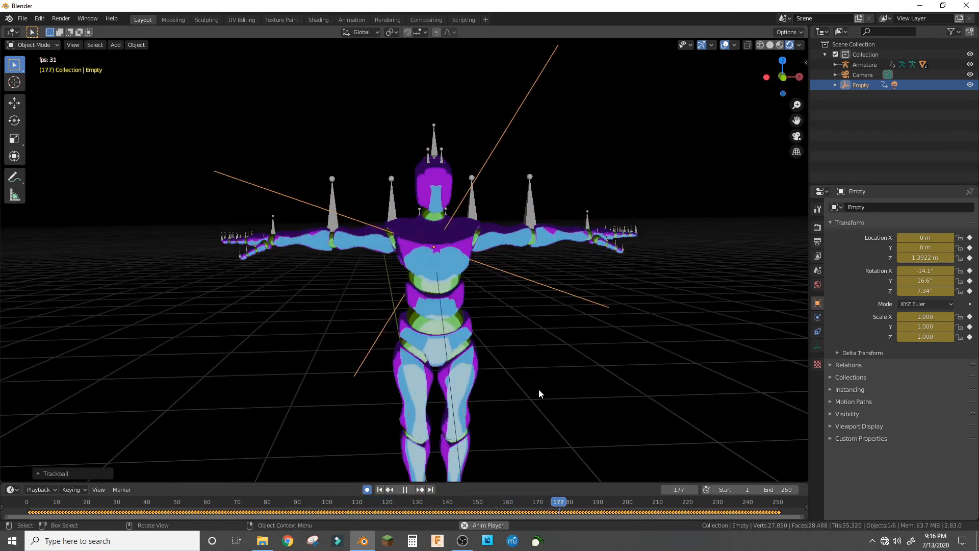